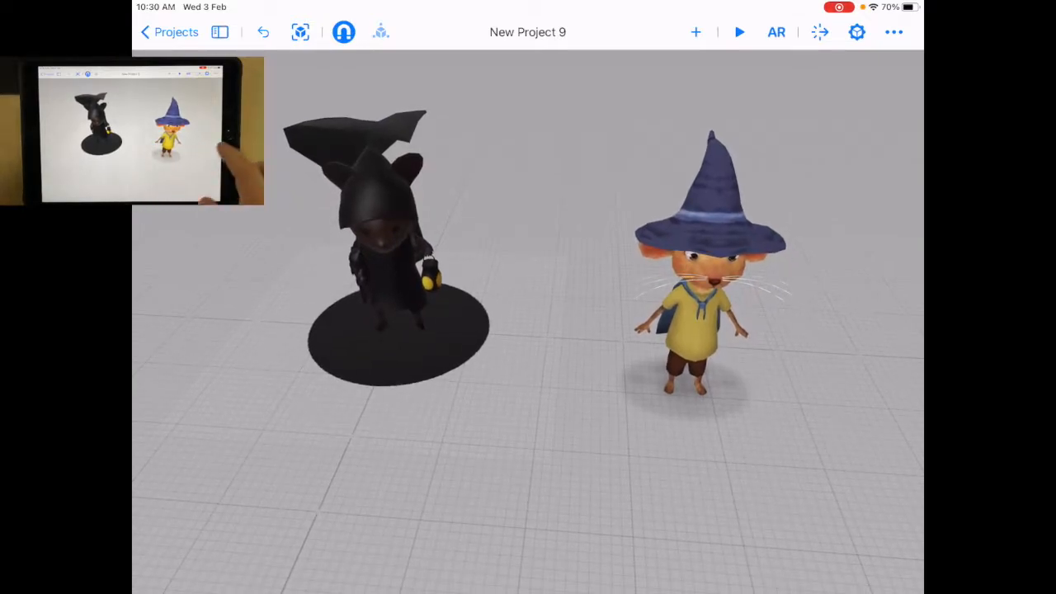
Step: Create a new Custom behaviour with a Tap trigger from the Behaviours panel
left_click(818, 33)
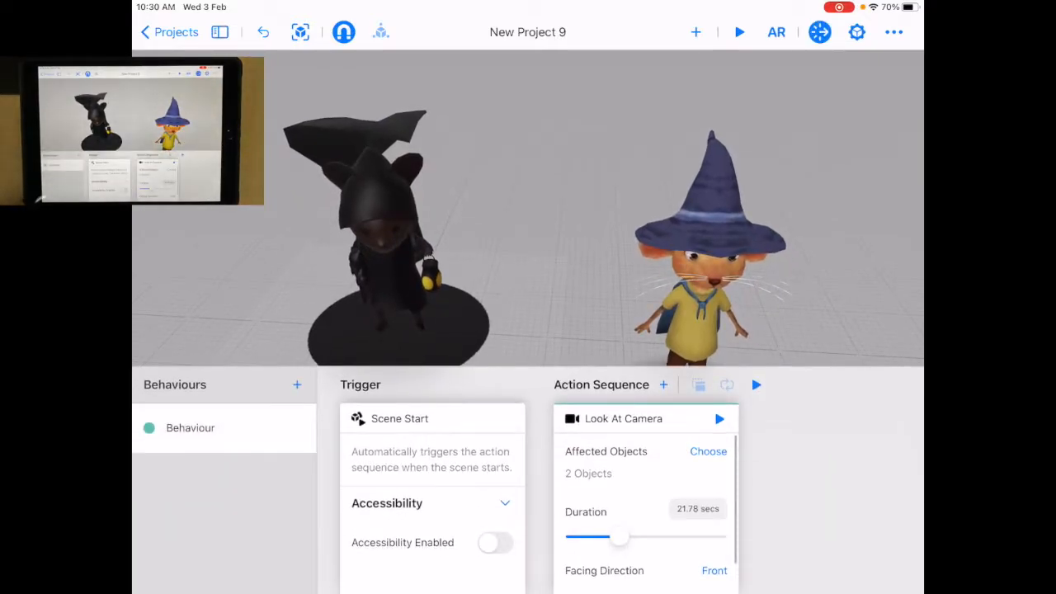
left_click(297, 384)
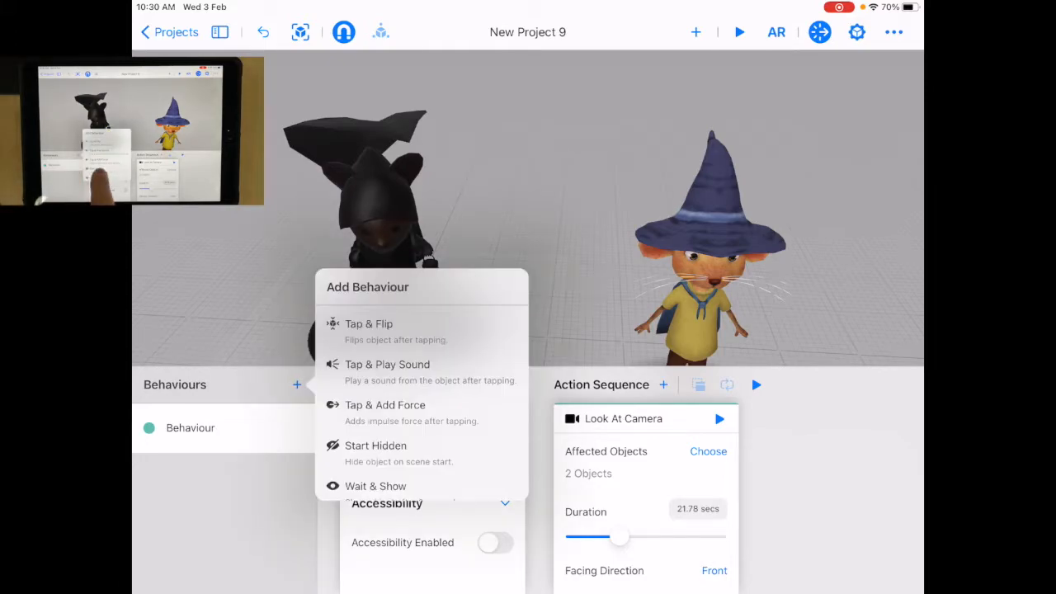
left_click(297, 384)
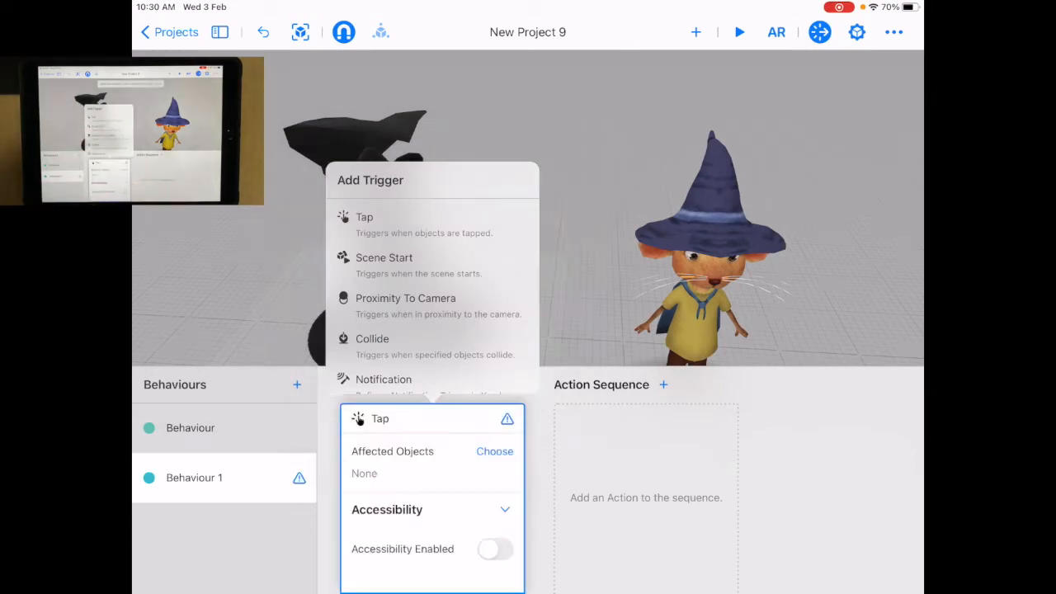
Step: Make the blue-hatted wizard mouse the Tap trigger's only affected object, deselecting the dark mouse
left_click(495, 452)
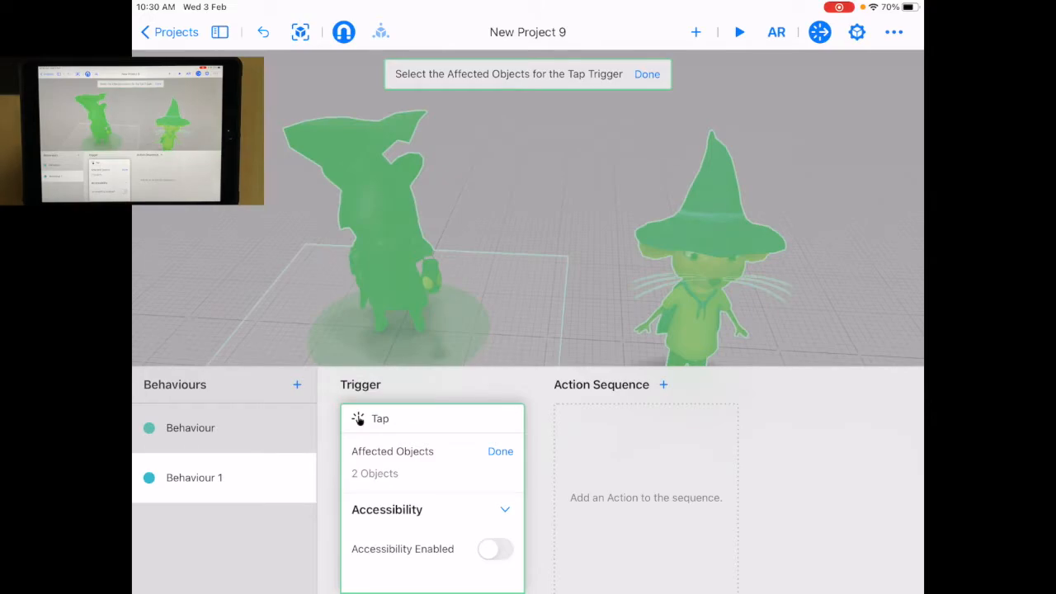
left_click(355, 231)
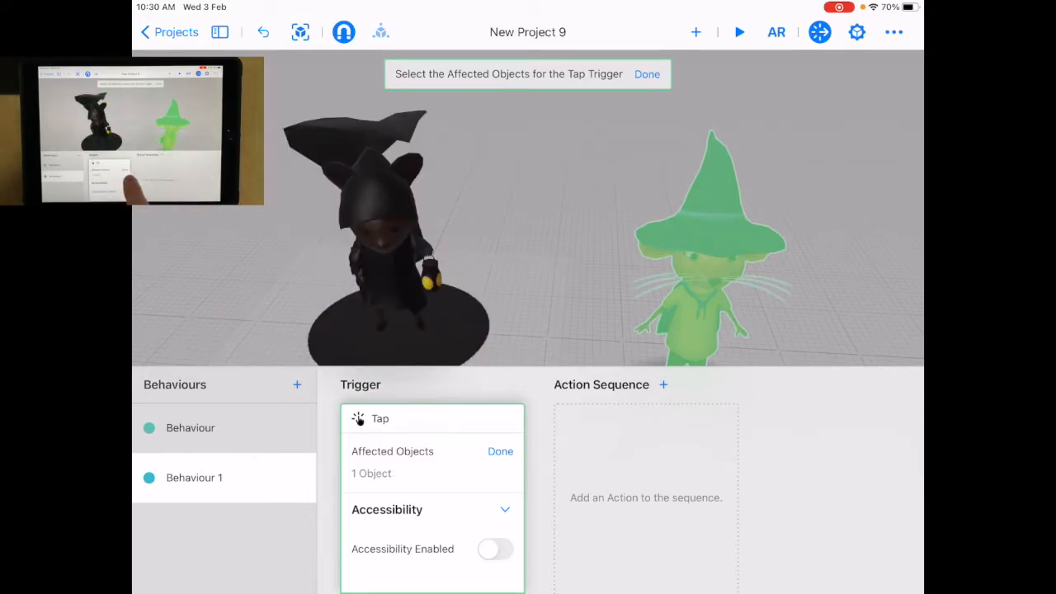
left_click(664, 384)
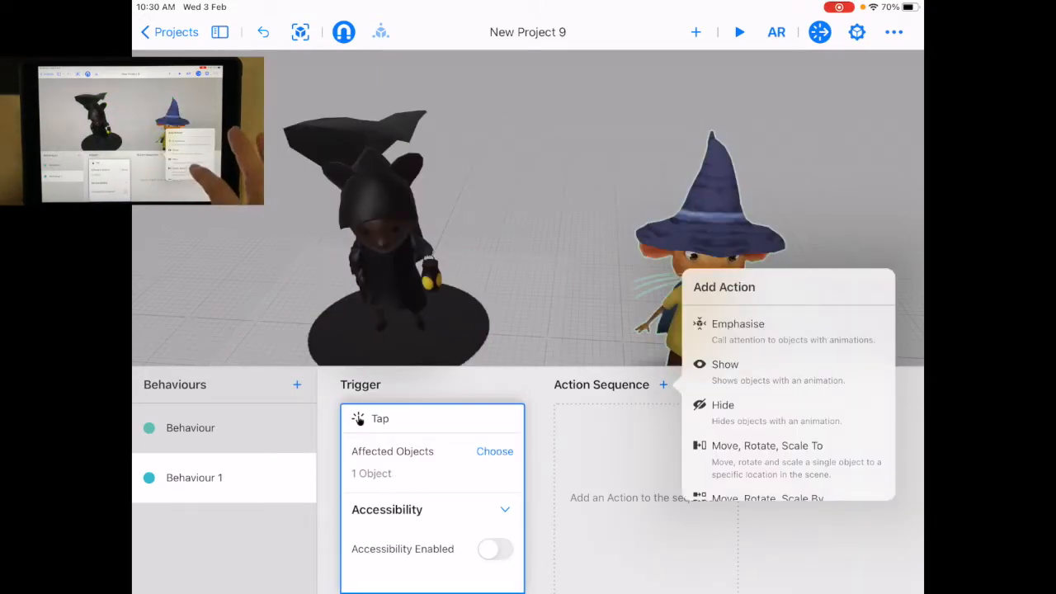
Step: Add a USDZ Animation action to Behaviour 1's action sequence, targeting one object and playing once
scroll("down", 3)
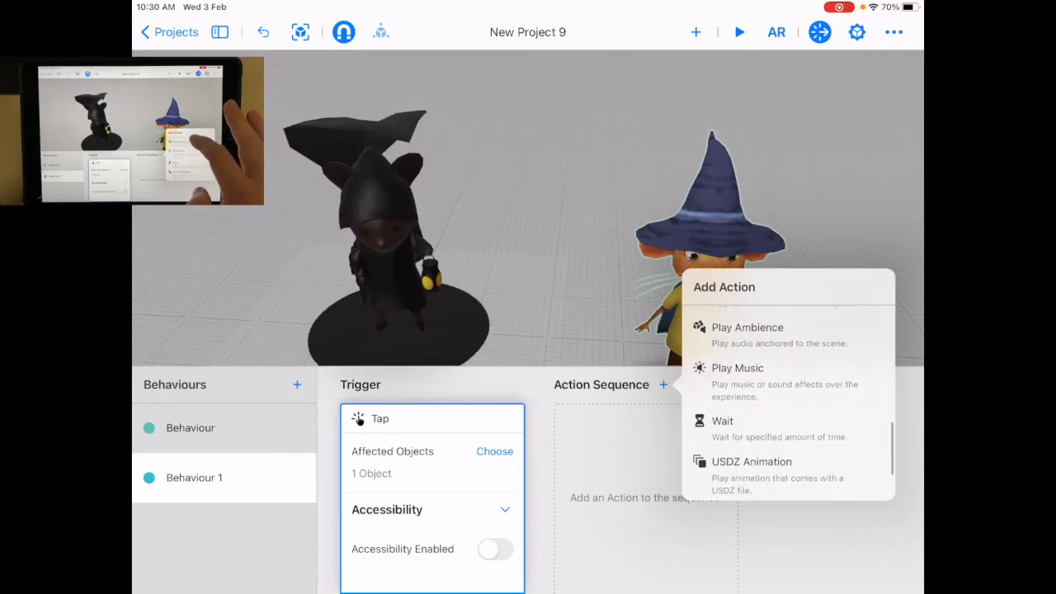
scroll("down", 3)
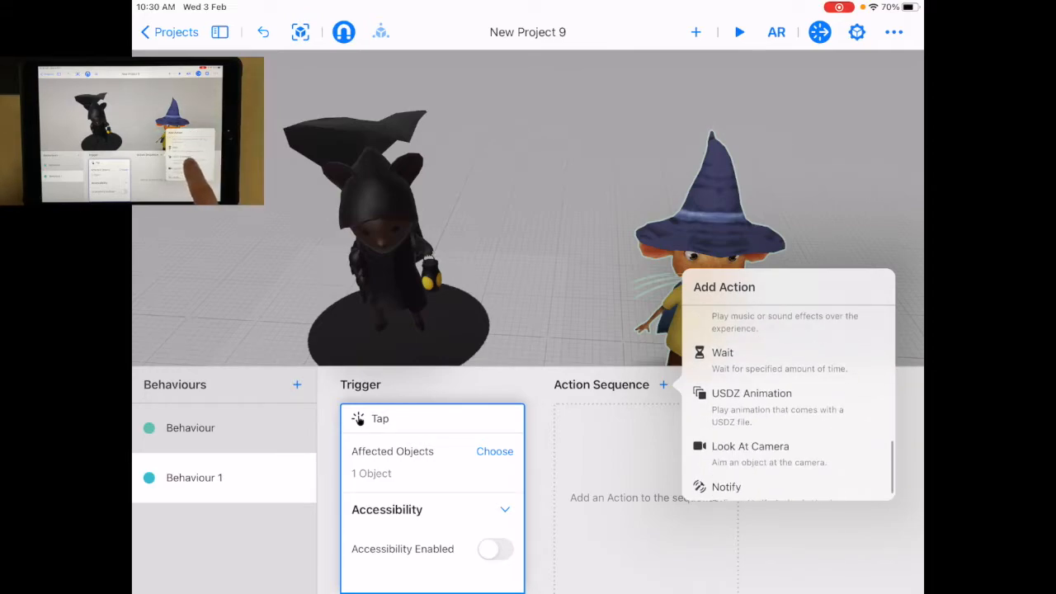
left_click(752, 392)
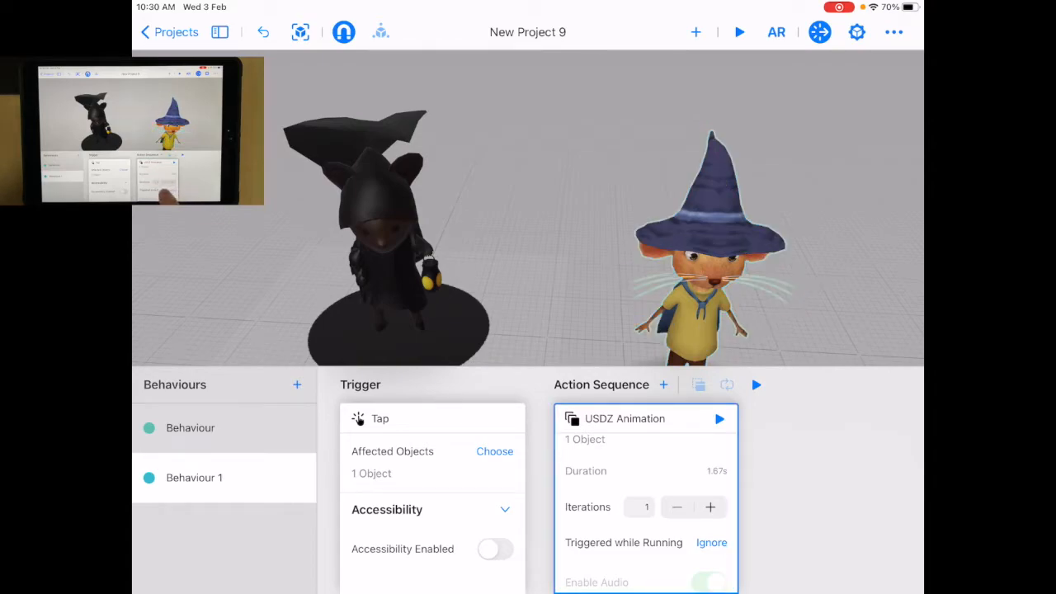
left_click(719, 420)
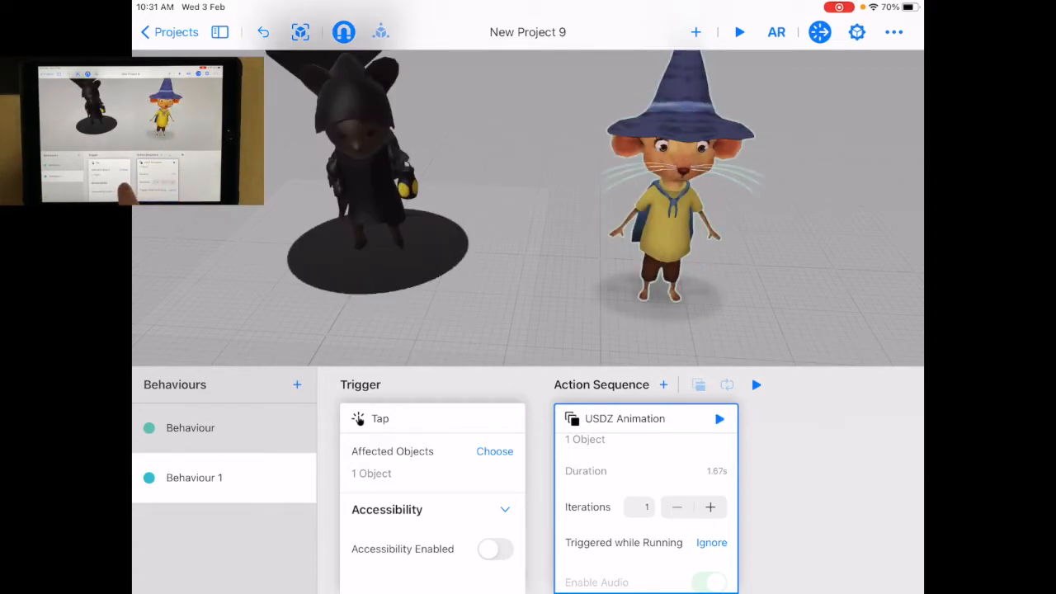
Step: Make the Tap trigger affect both mice and cancel the warning about objects lacking animations
left_click(495, 452)
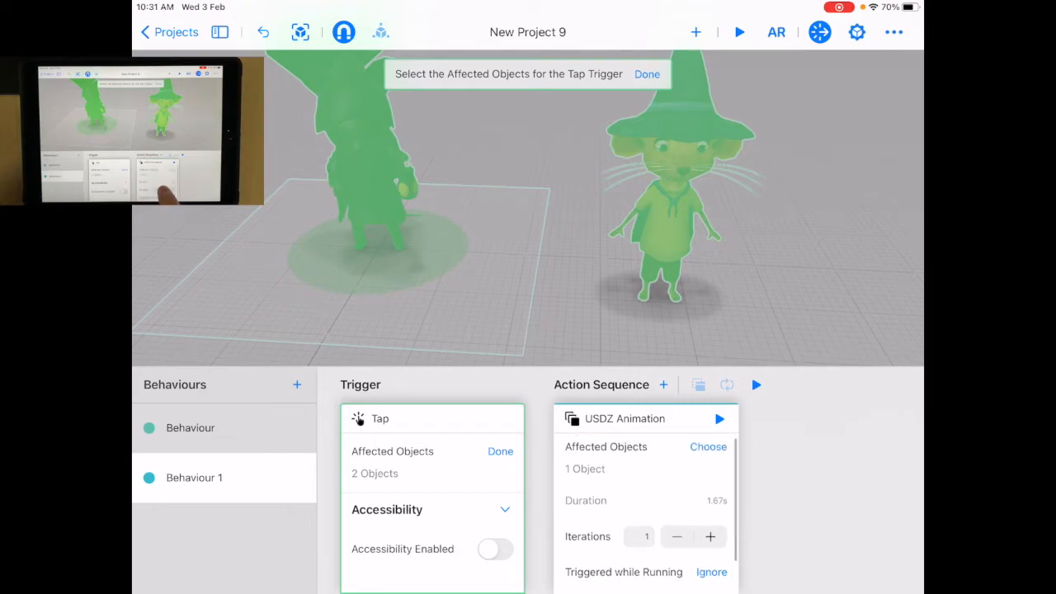
left_click(707, 446)
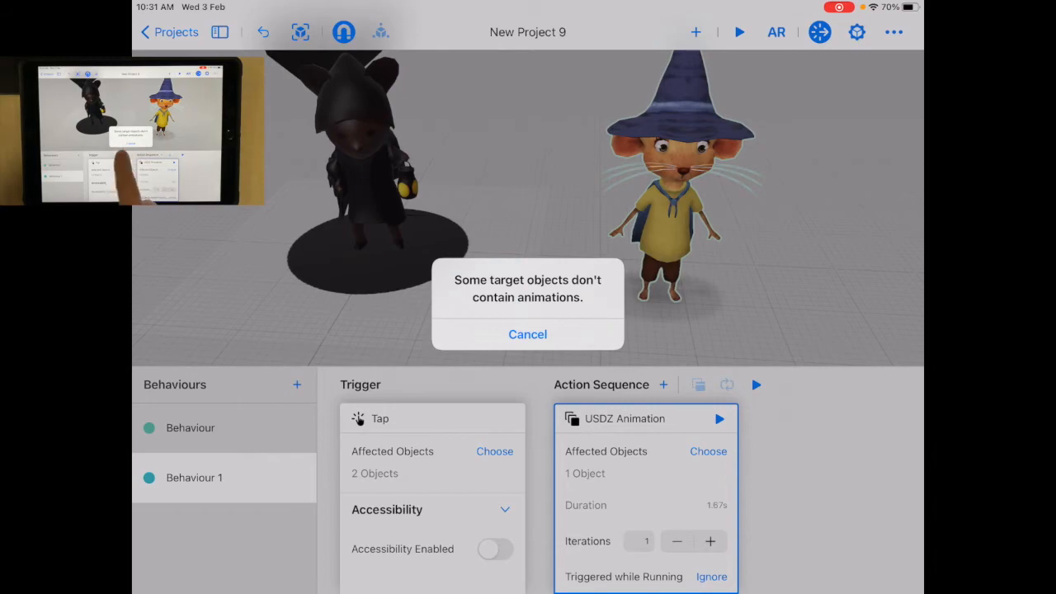
left_click(528, 333)
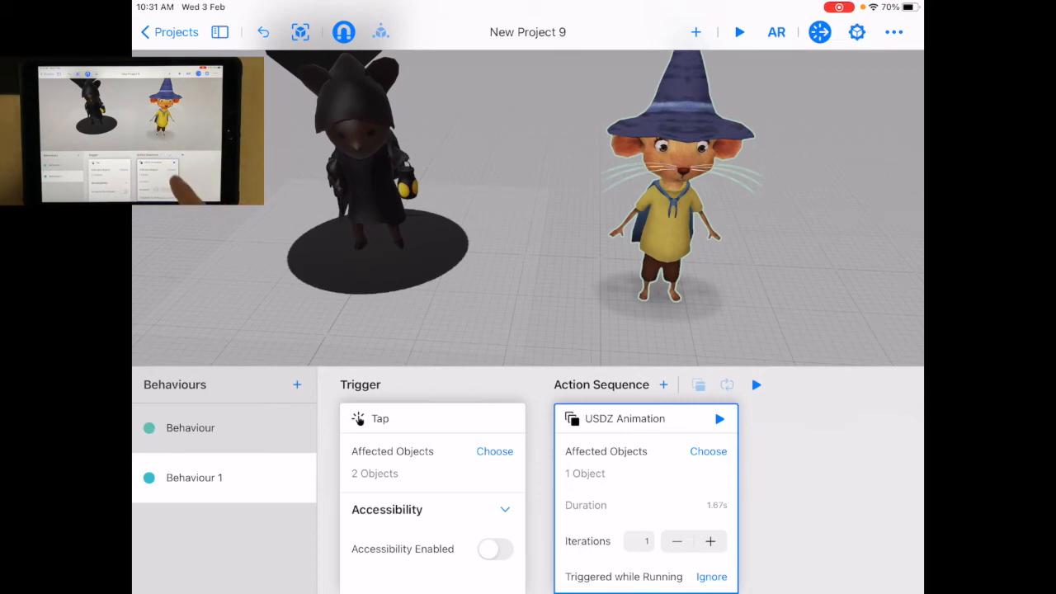
mouse_move(58, 195)
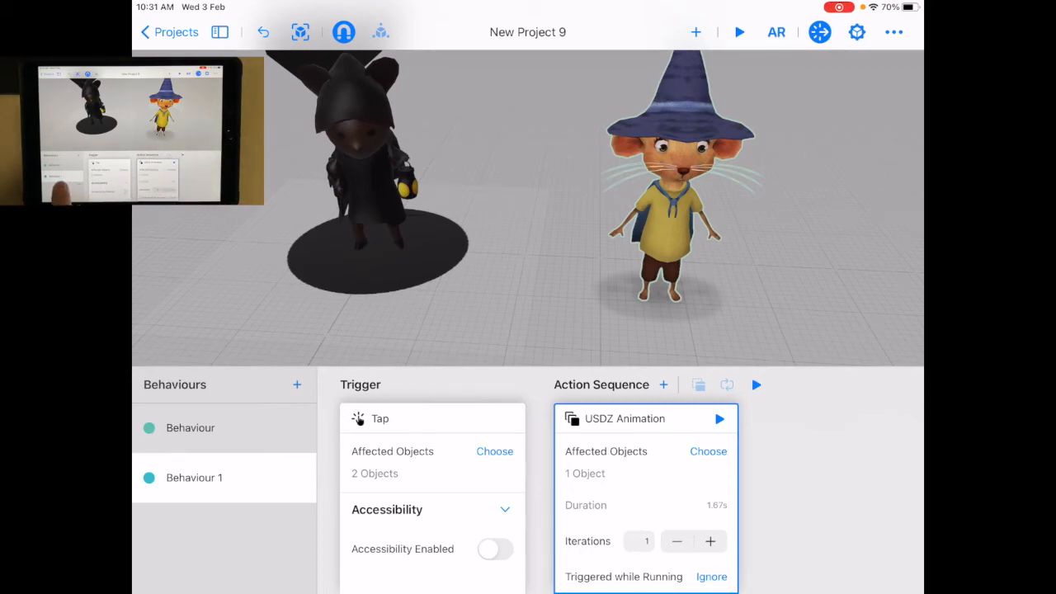